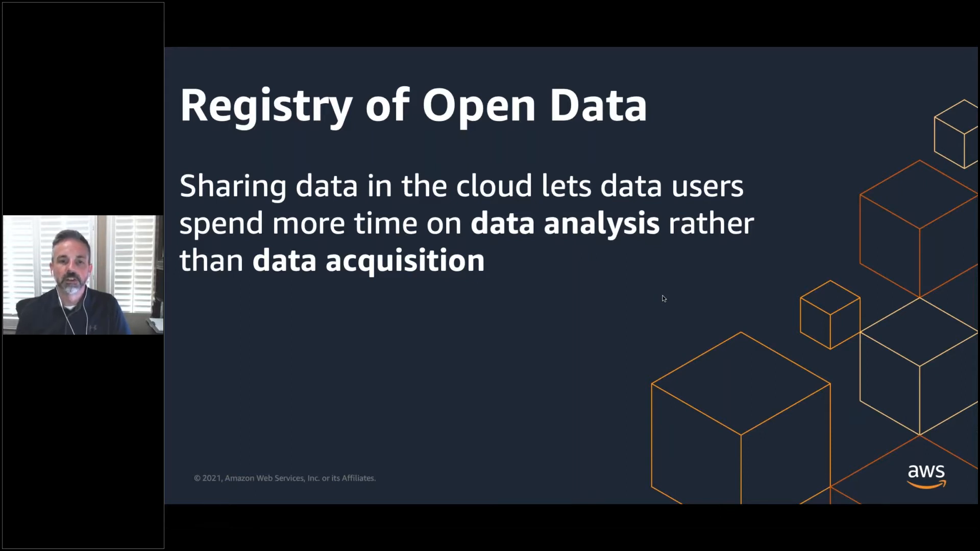
mouse_move(673, 296)
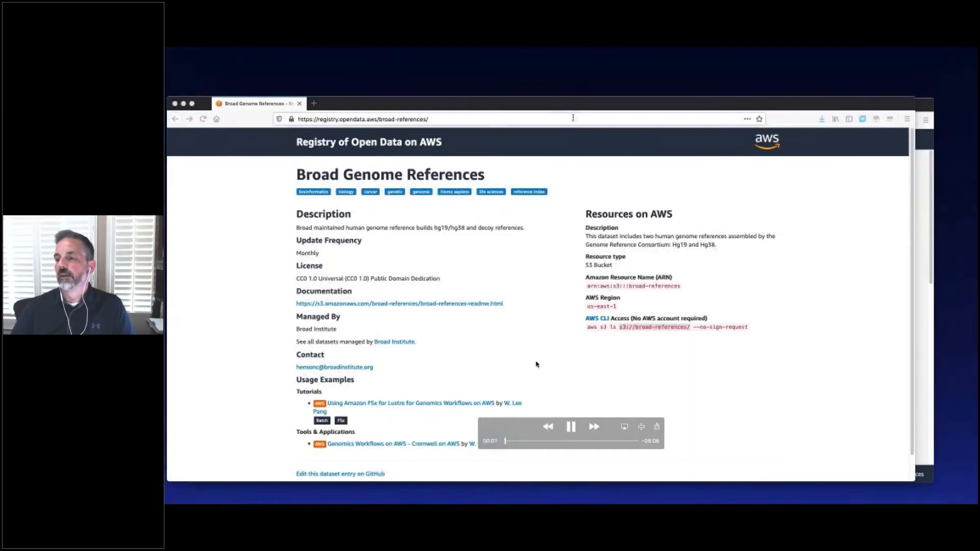
Step: Copy the Broad Genome References S3 bucket path from Resources on AWS
right_click(666, 327)
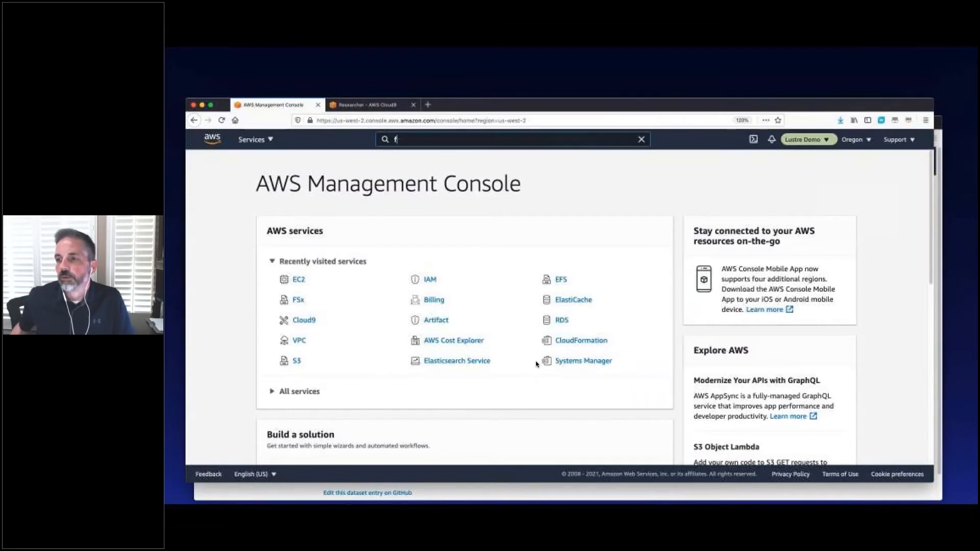
Step: Search 'fsx', go to Amazon FSx and start creating a new file system
type("sx")
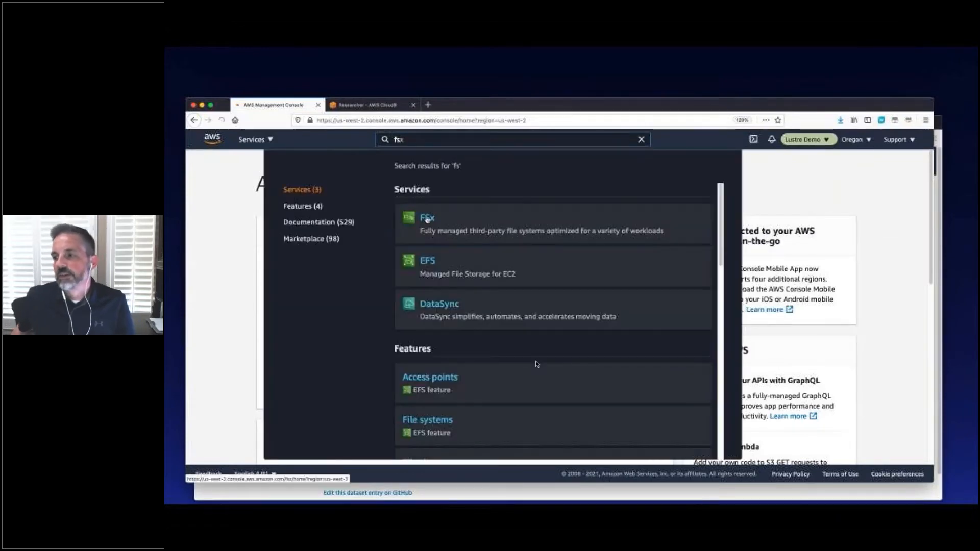
left_click(427, 217)
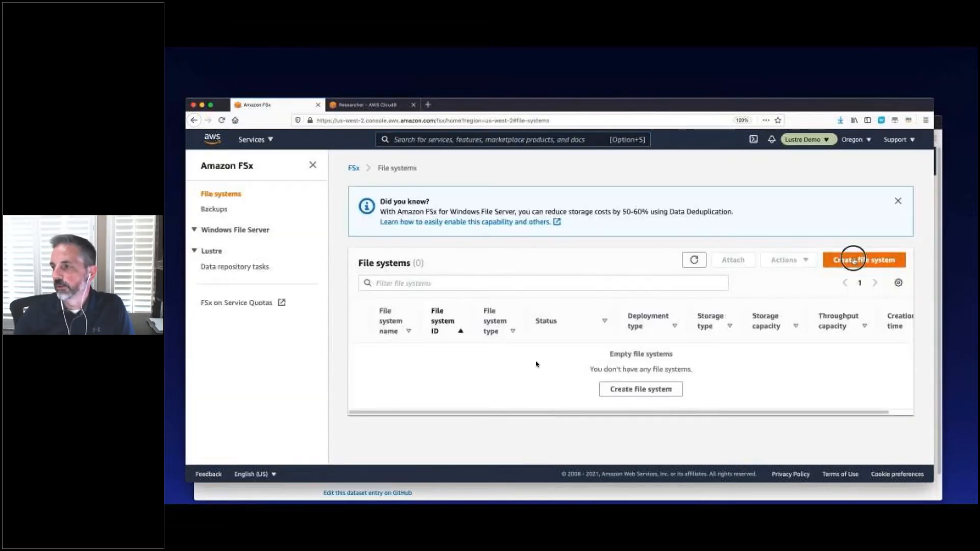
left_click(863, 260)
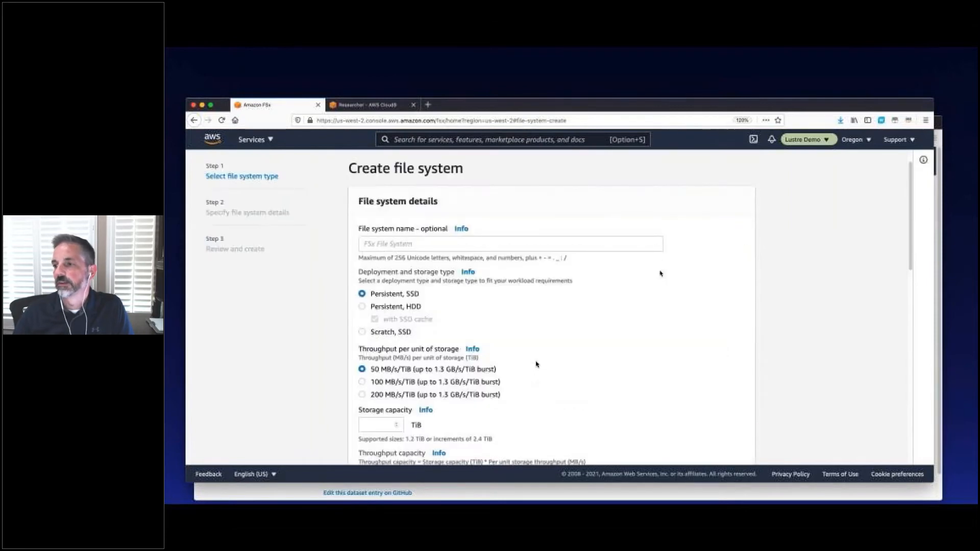
Step: Name the file system 'broadgenome' and choose the Scratch SSD deployment type
left_click(510, 244)
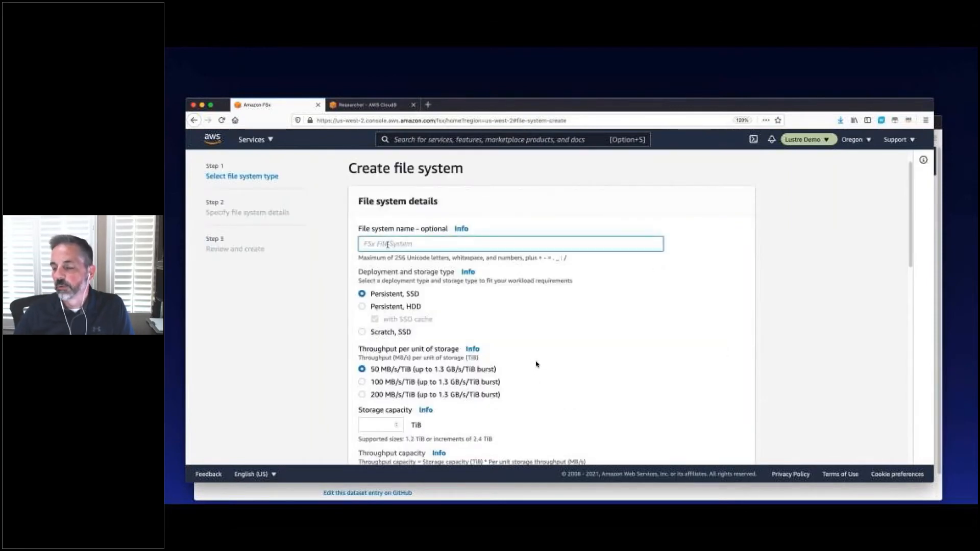
type("broa")
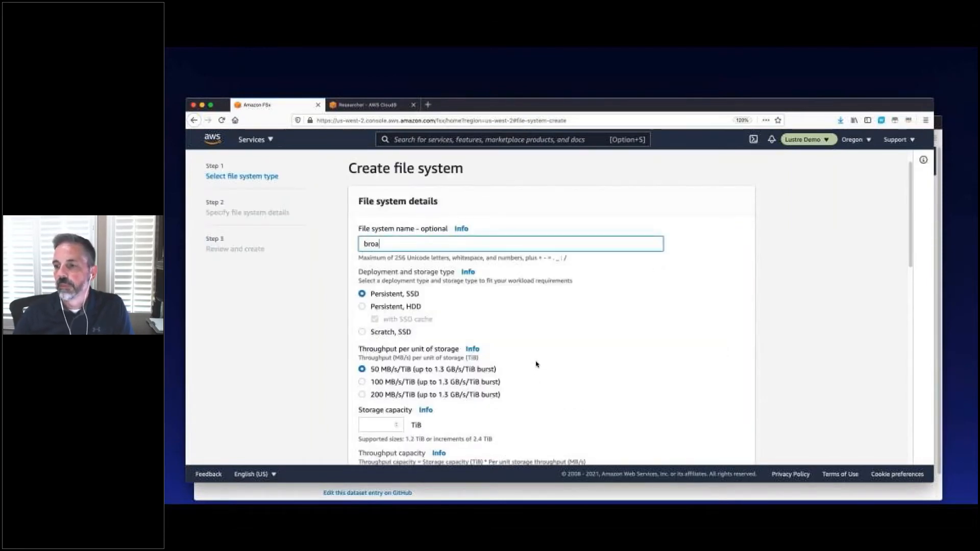
type("dgenome")
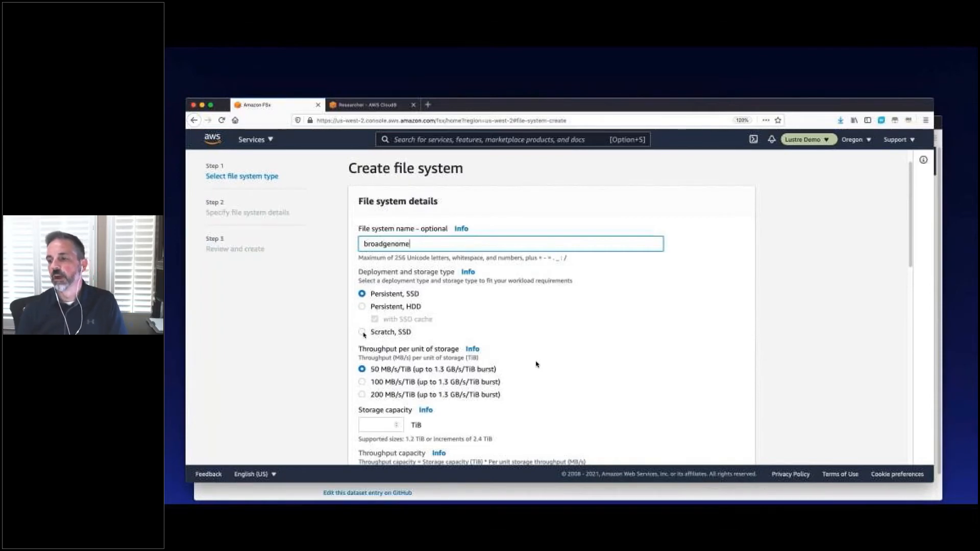
left_click(362, 331)
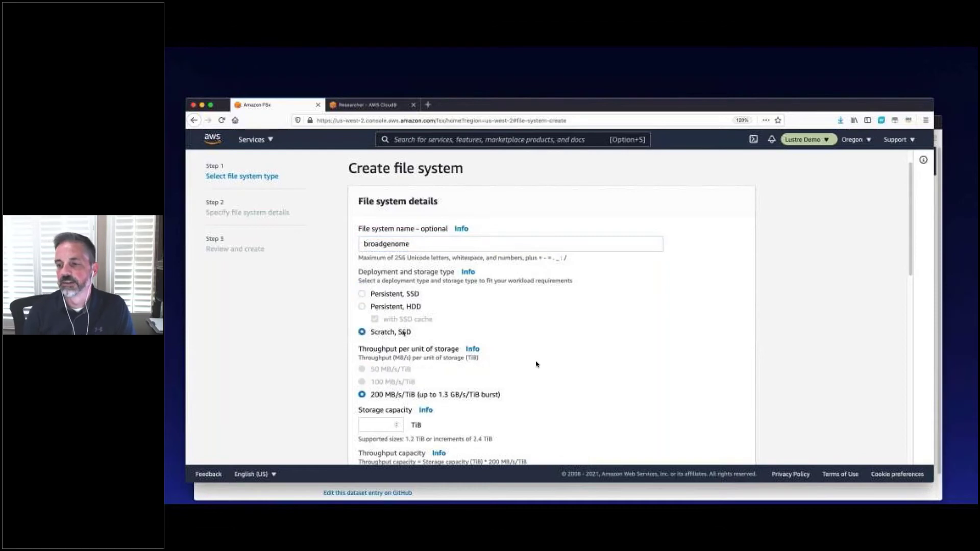
Step: Attach the LustreSG security group under VPC Security Groups
scroll("down", 3)
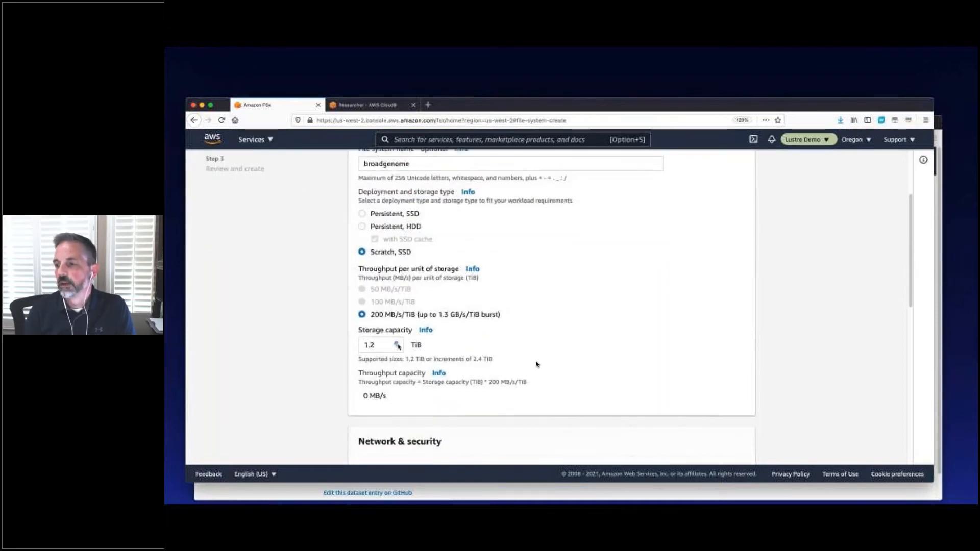
scroll("down", 3)
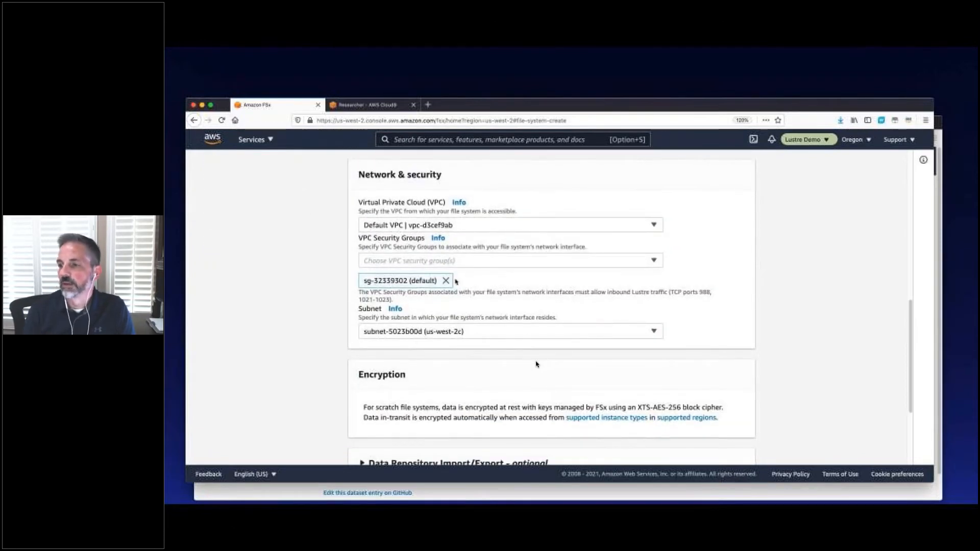
left_click(509, 261)
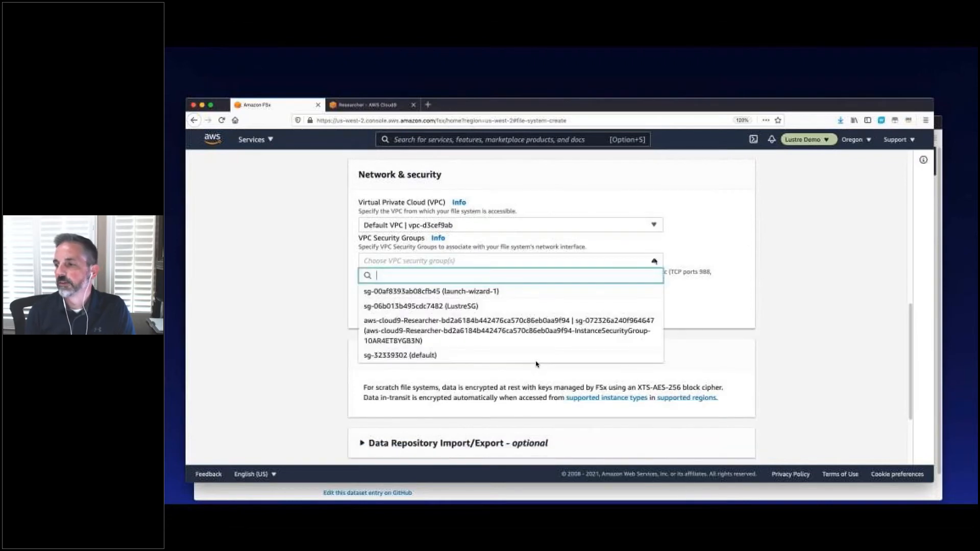
left_click(422, 305)
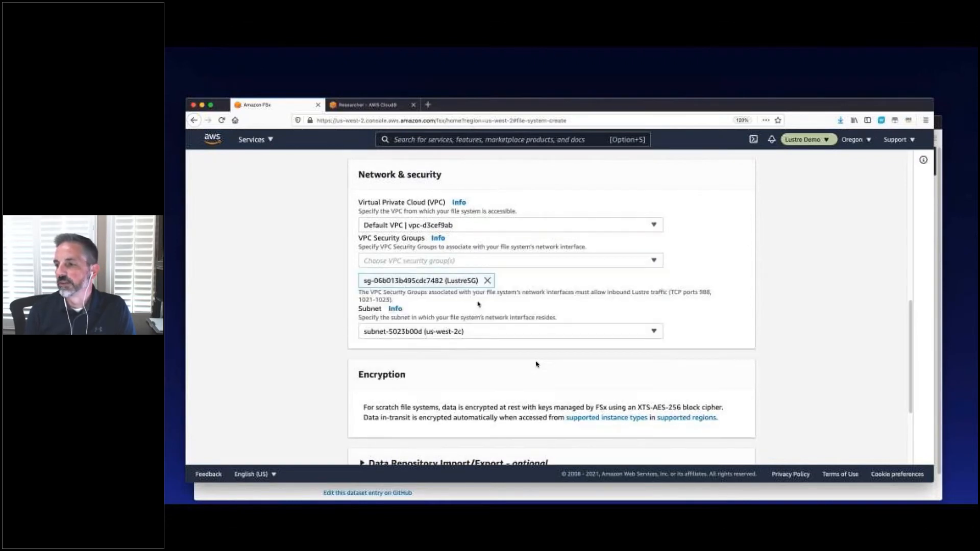
scroll("down", 3)
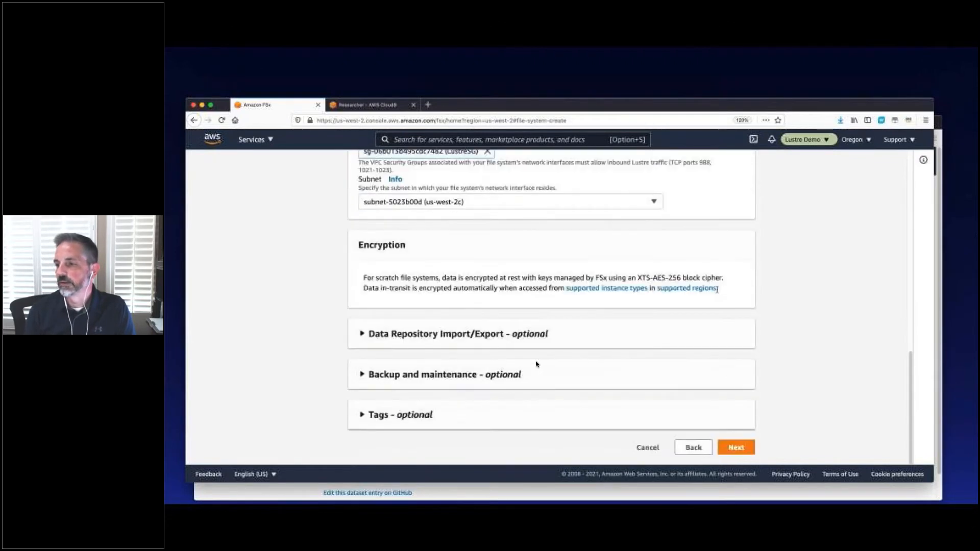
Step: Enable S3 import/export from s3://broad-references/ with Do not update, and continue to the summary
left_click(363, 333)
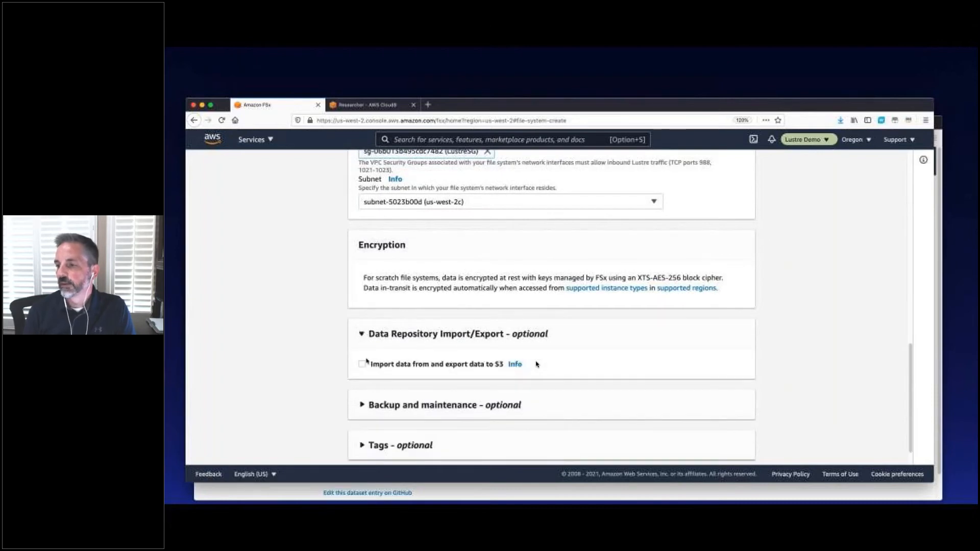
left_click(363, 364)
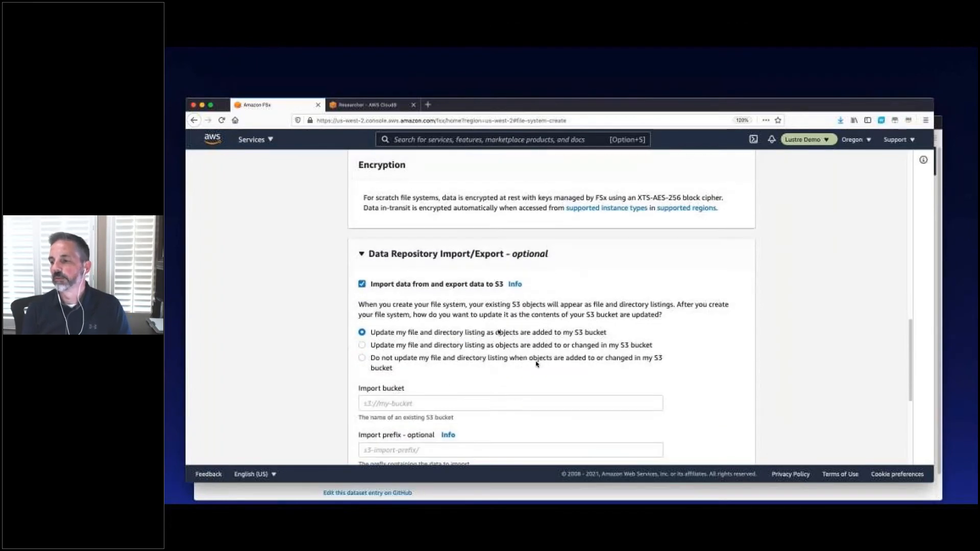
left_click(361, 358)
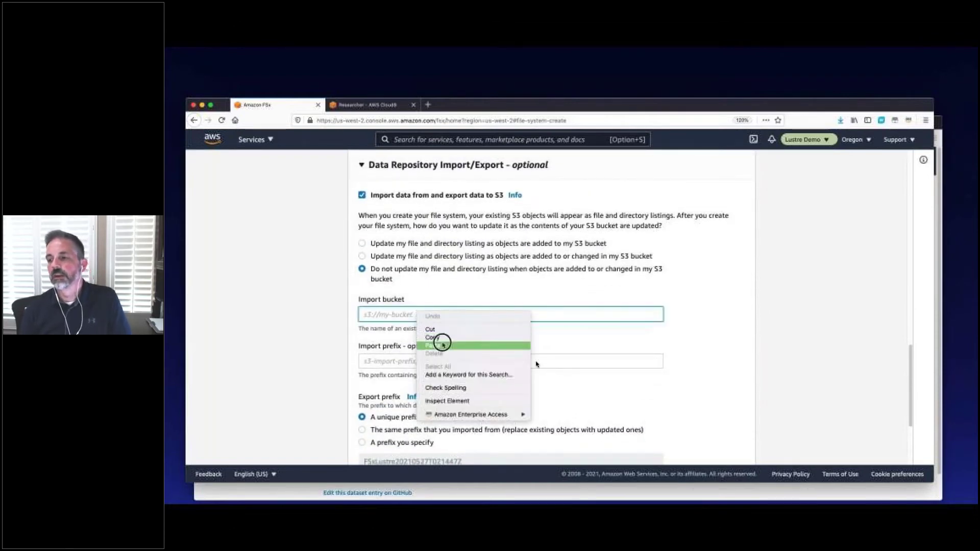
left_click(434, 344)
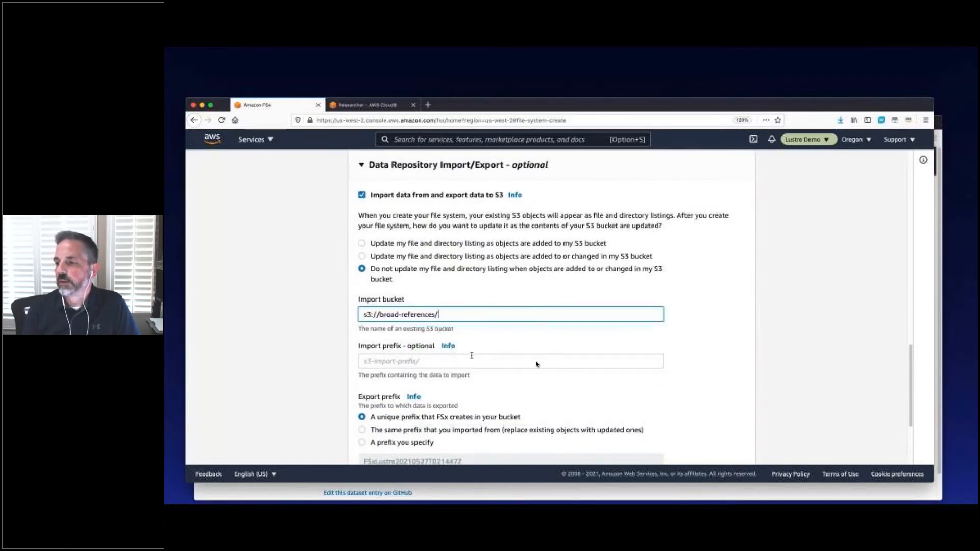
scroll("down", 3)
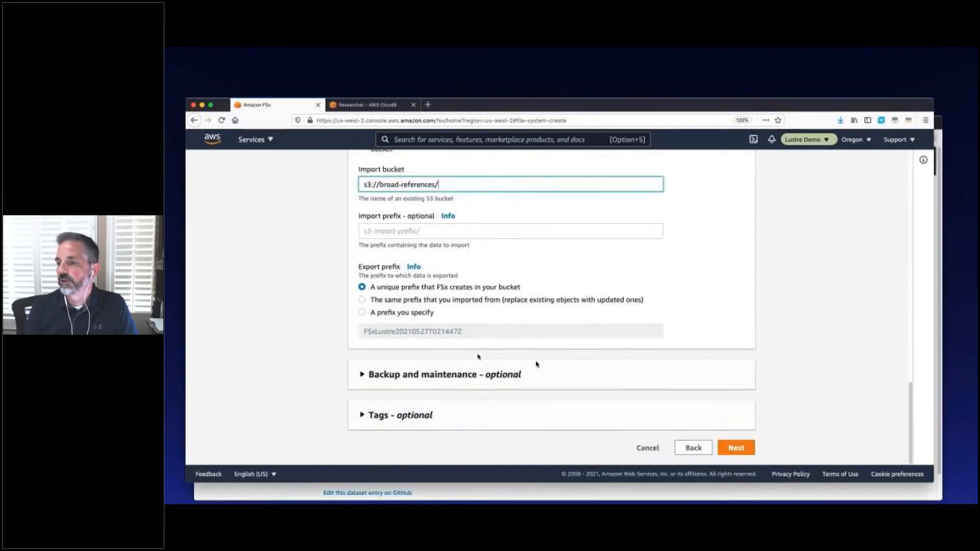
left_click(736, 447)
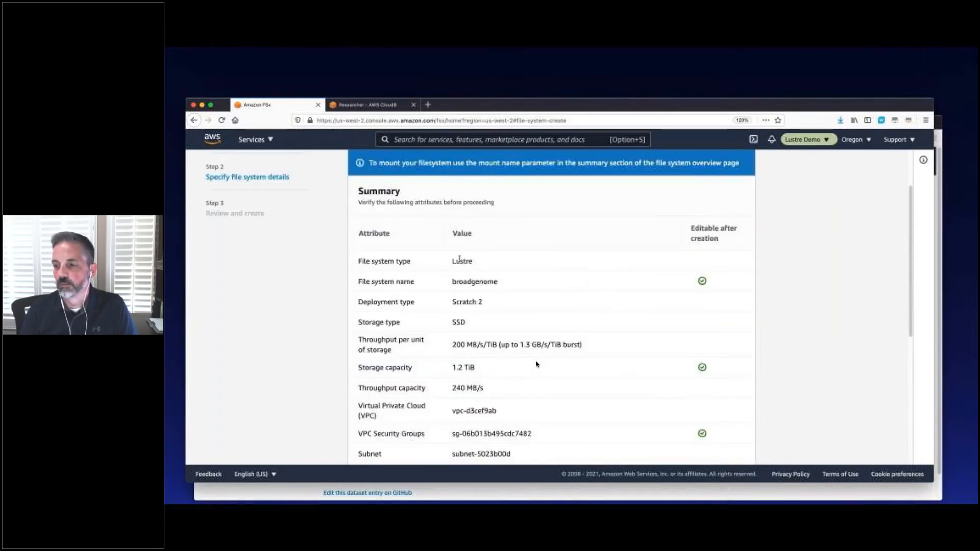
Step: Review the summary and create the broadgenome file system
scroll("down", 3)
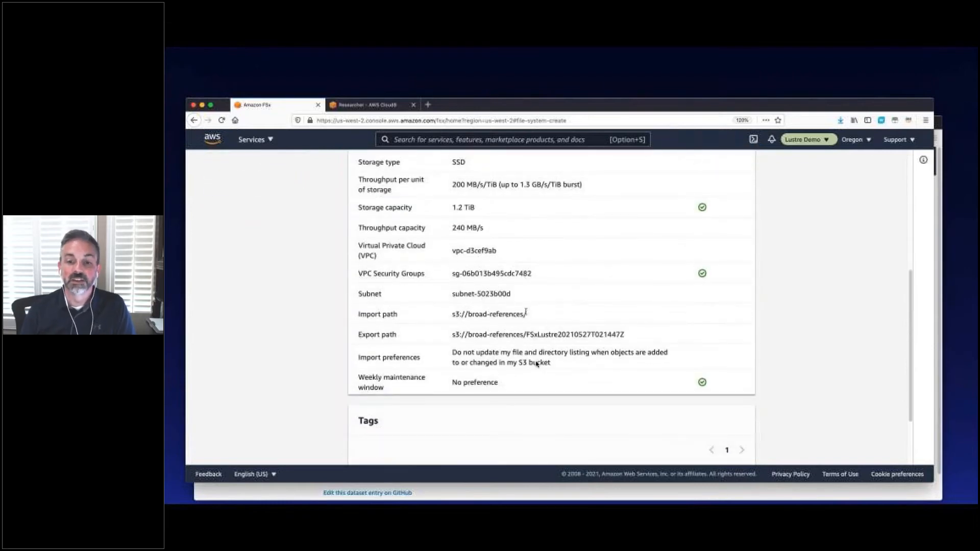
scroll("down", 3)
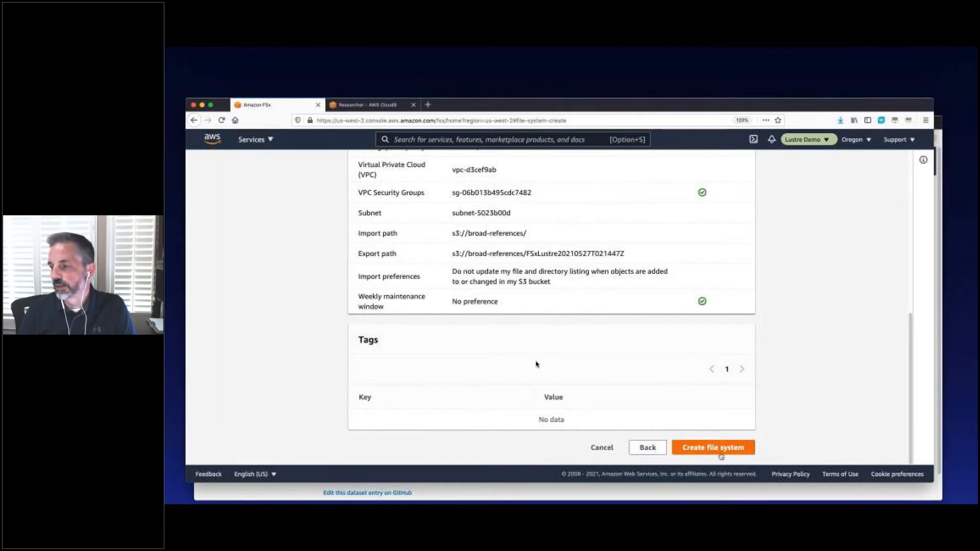
left_click(712, 447)
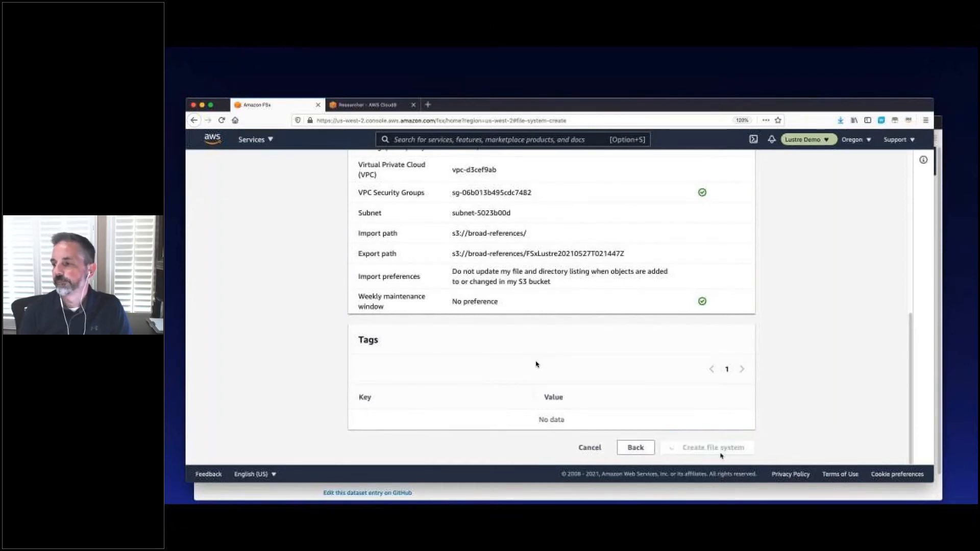
mouse_move(698, 346)
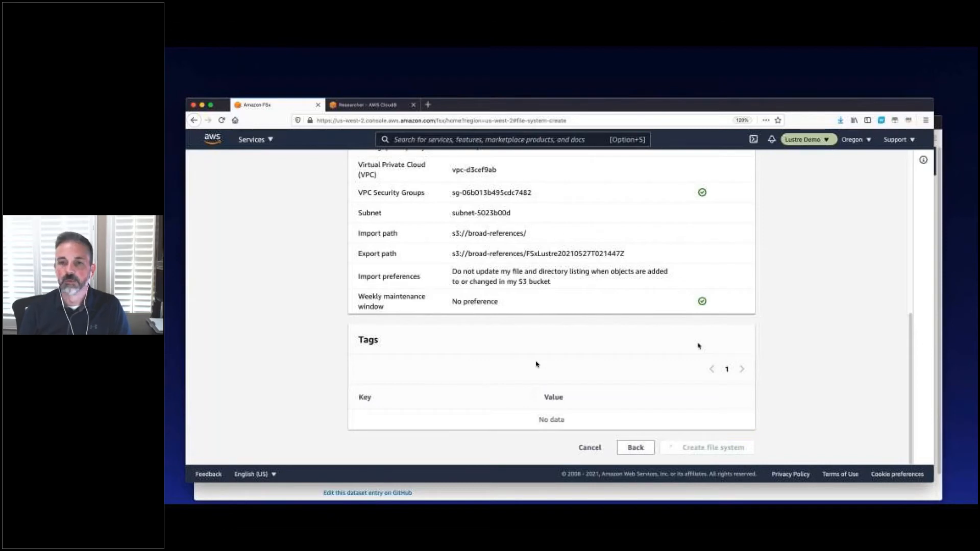
mouse_move(800, 254)
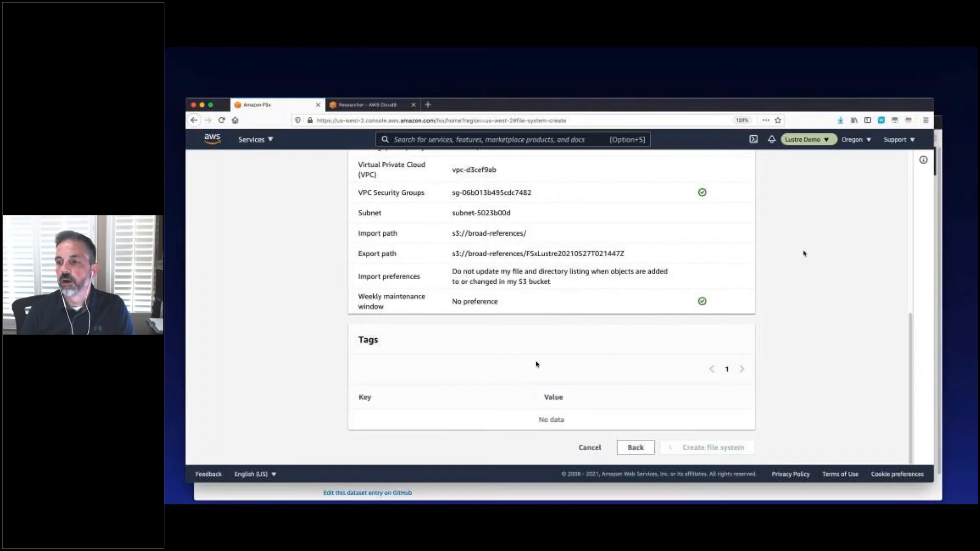
left_click(711, 447)
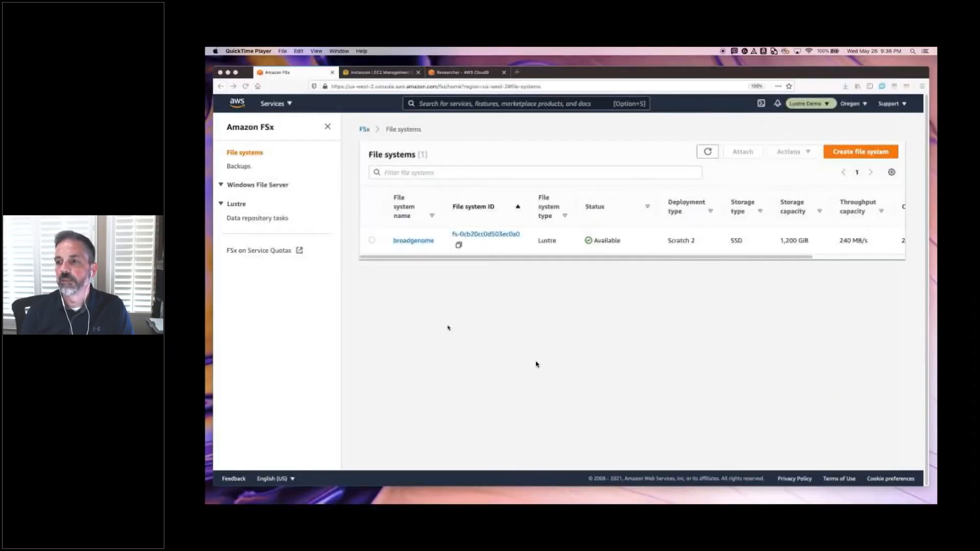
mouse_move(498, 269)
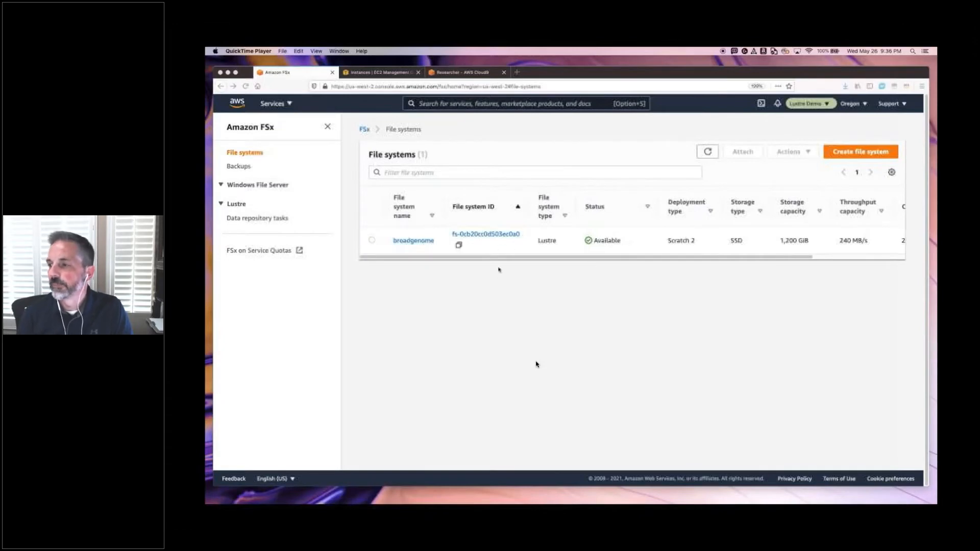
Step: Review broadgenome's data repository link and attach instructions, then go to the EC2 instances list
left_click(485, 234)
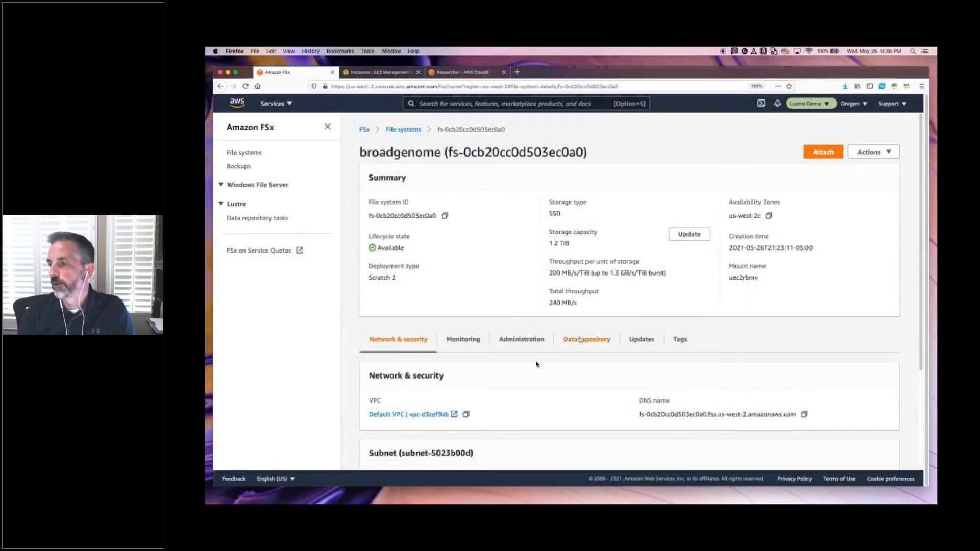
left_click(586, 339)
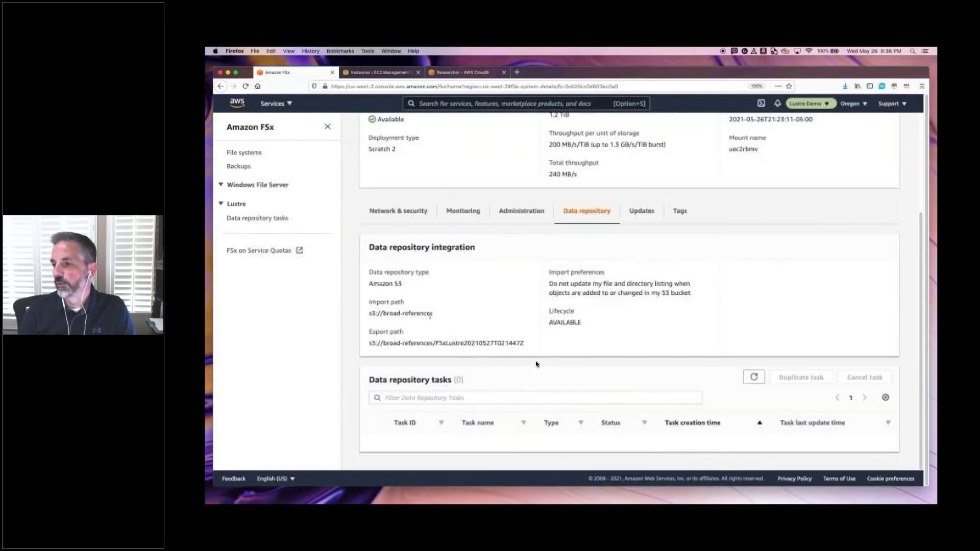
scroll("up", 3)
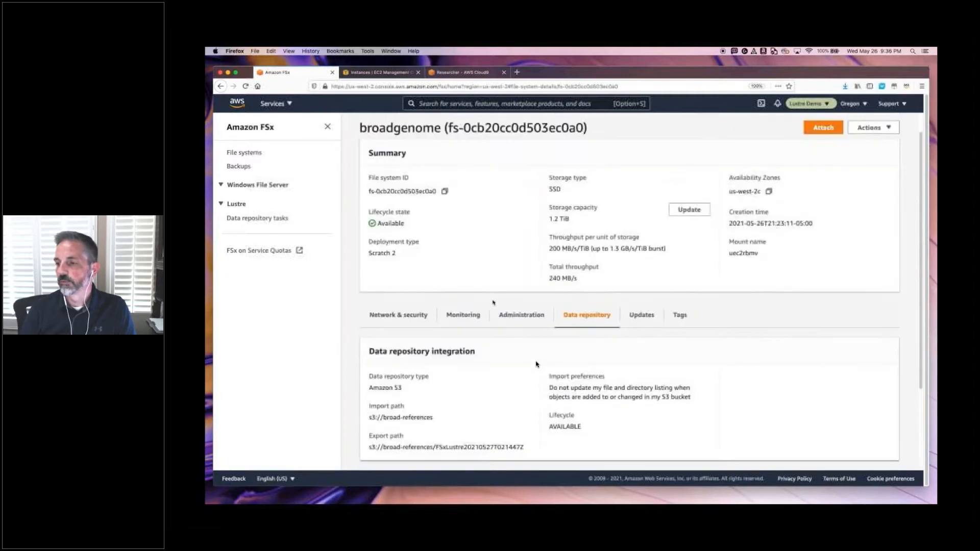
left_click(823, 127)
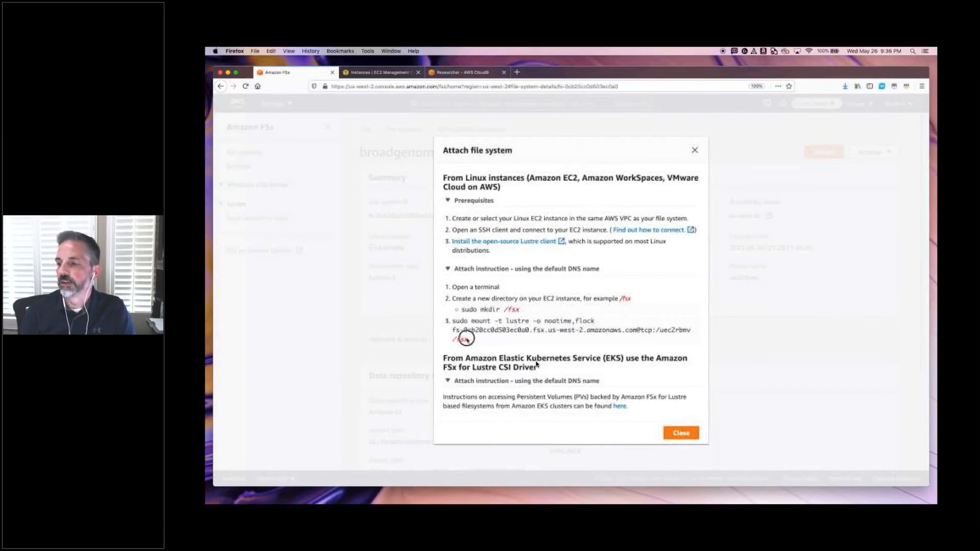
left_click(680, 433)
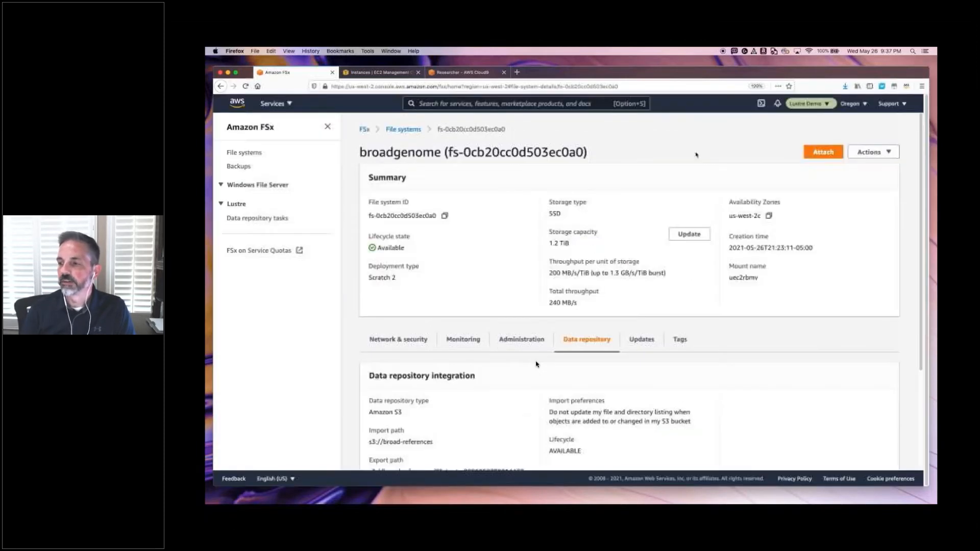
left_click(380, 71)
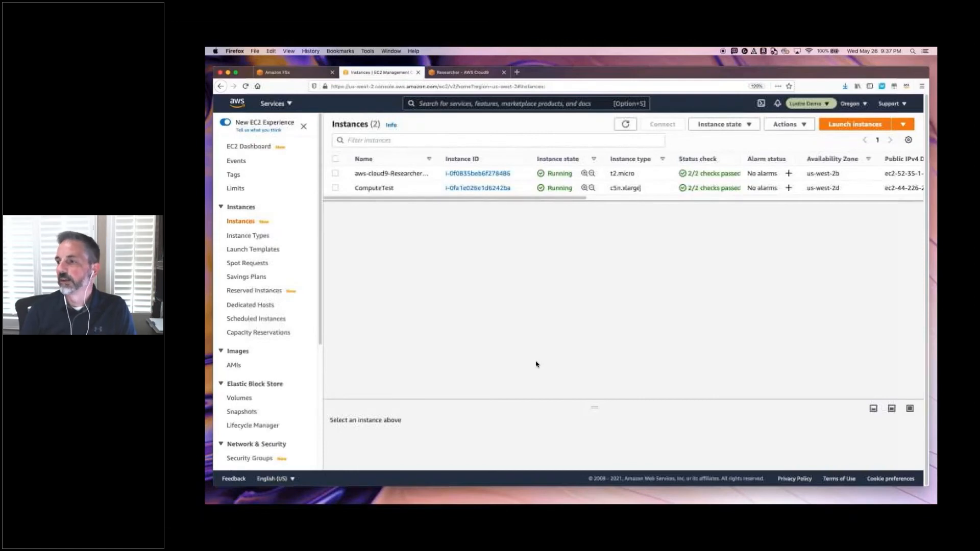
Step: SSH into the compute instance from Cloud9 and list s3://broad-references/hg38/v0/ with --no-sign-request
left_click(466, 71)
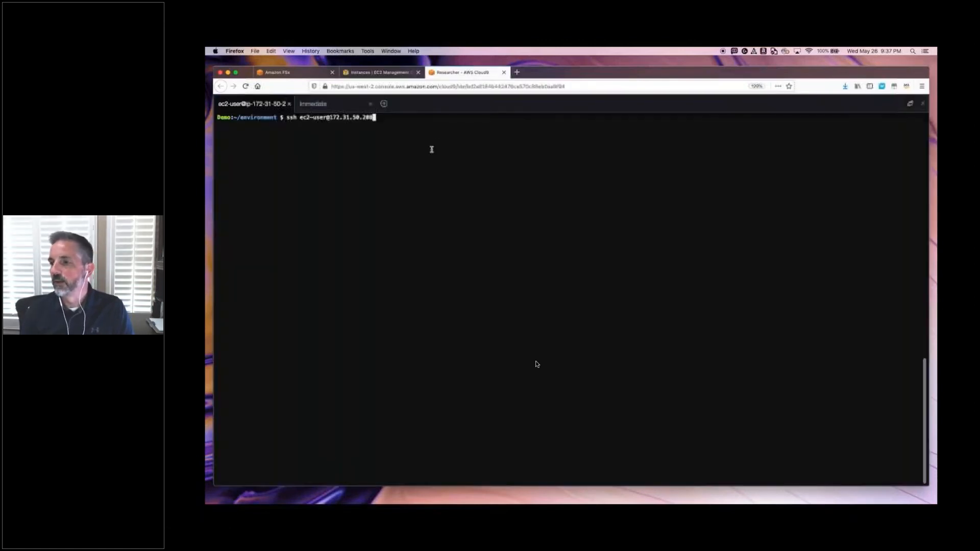
key("Return")
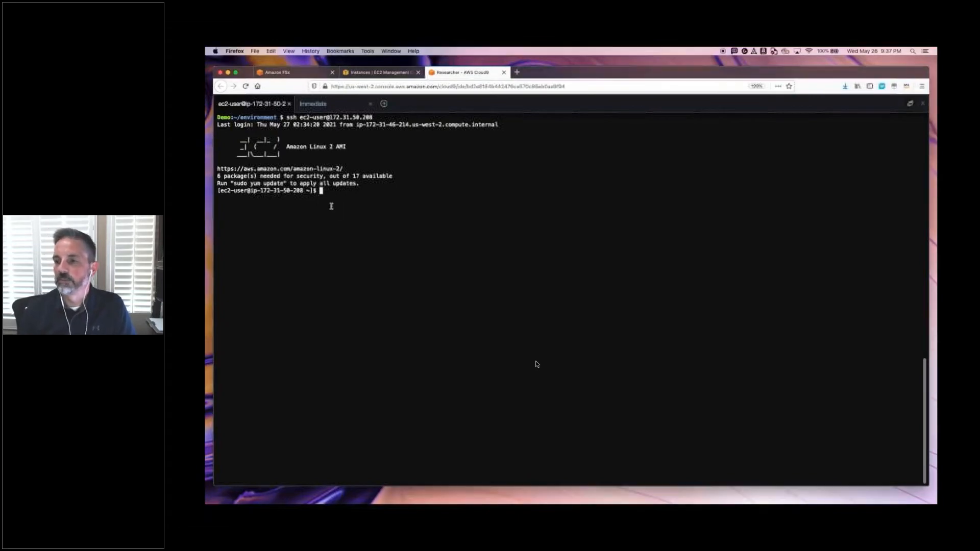
type("aws s3 ls s3://broad-references/hg38/v0/ --no-sign-request")
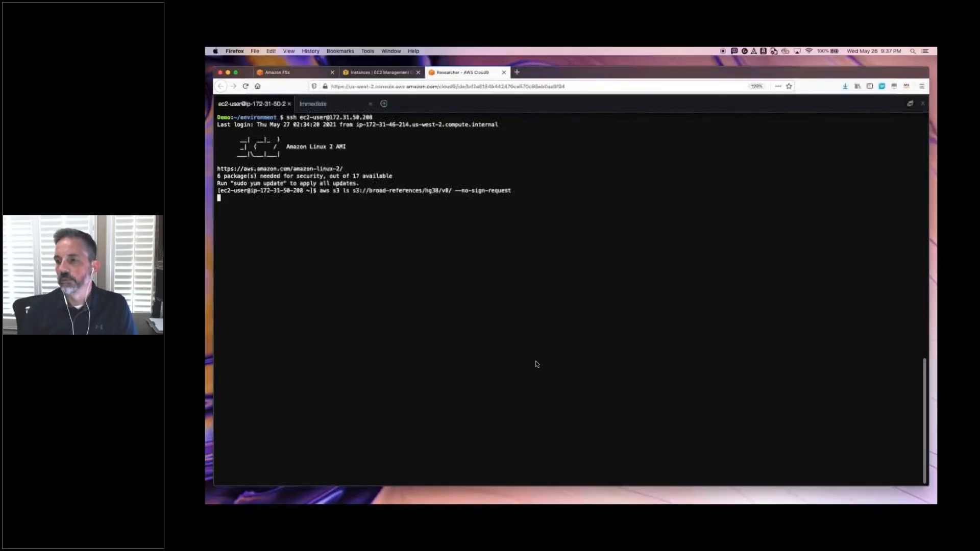
key("Return")
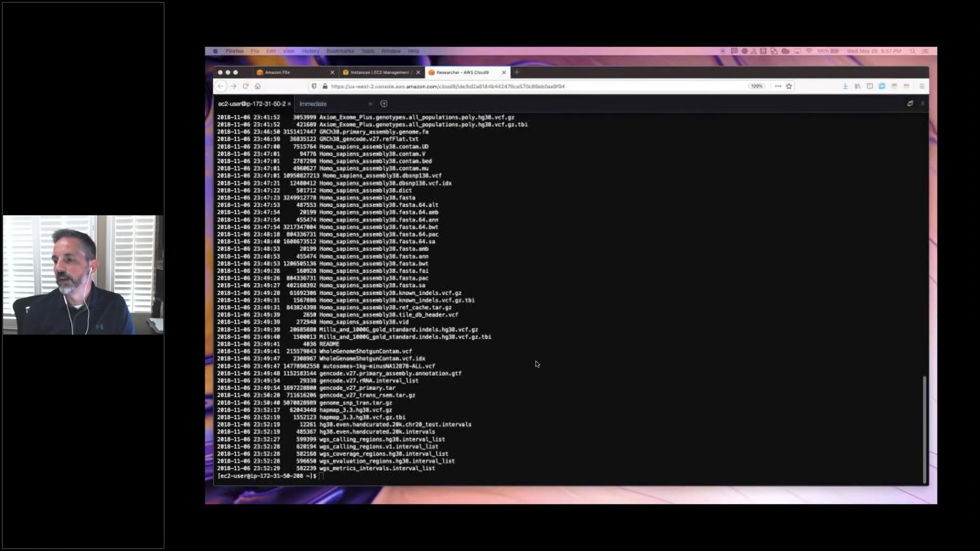
mouse_move(492, 313)
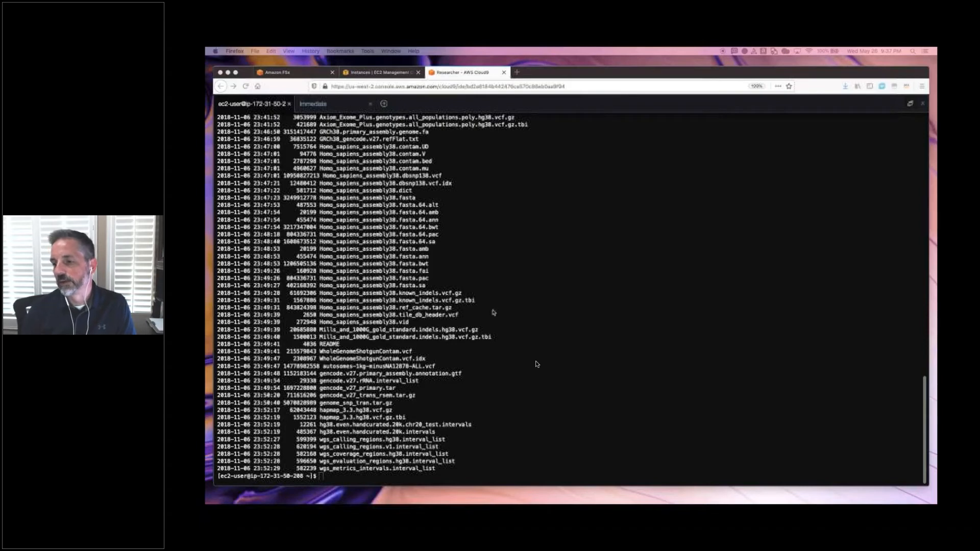
type("clear")
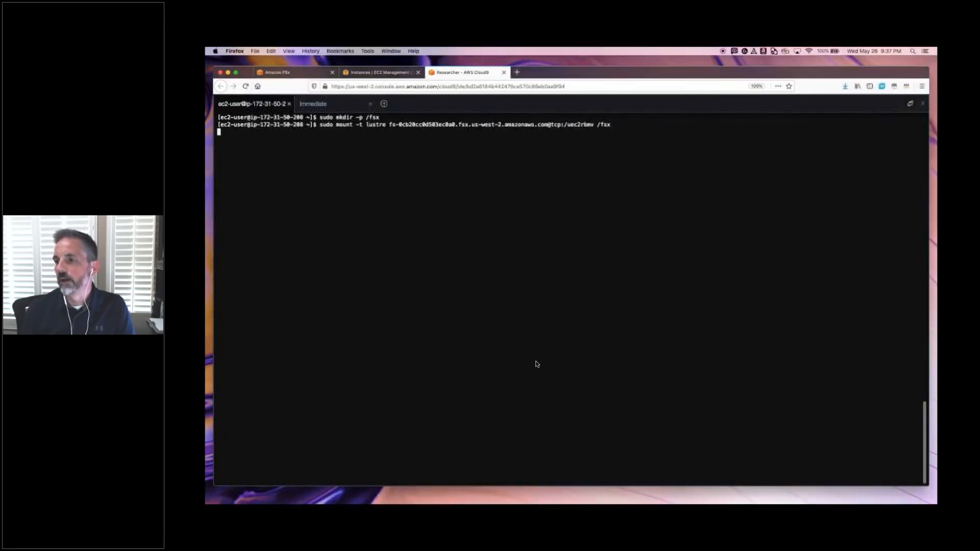
Step: Mount the Lustre file system at /fsx and list its contents with ls -lh /fsx
key("Return")
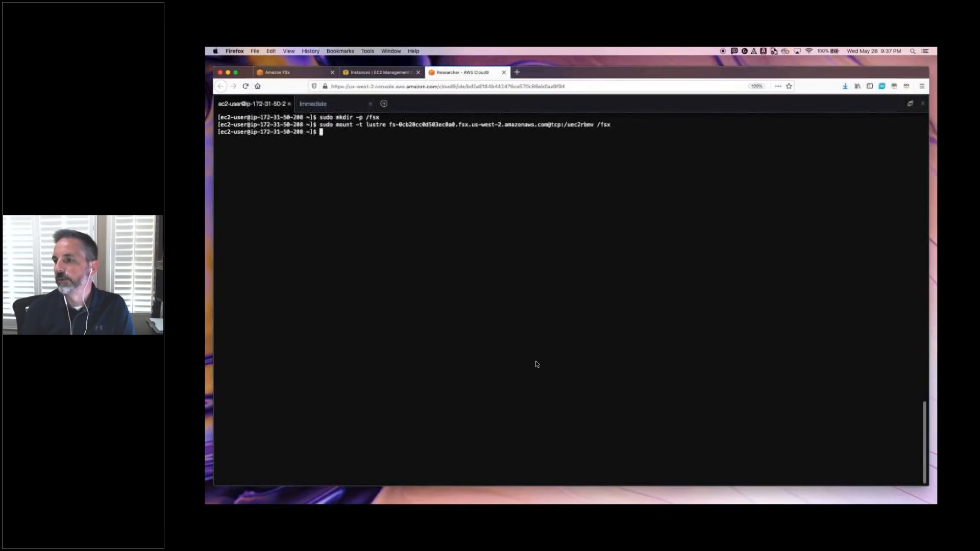
type("ls")
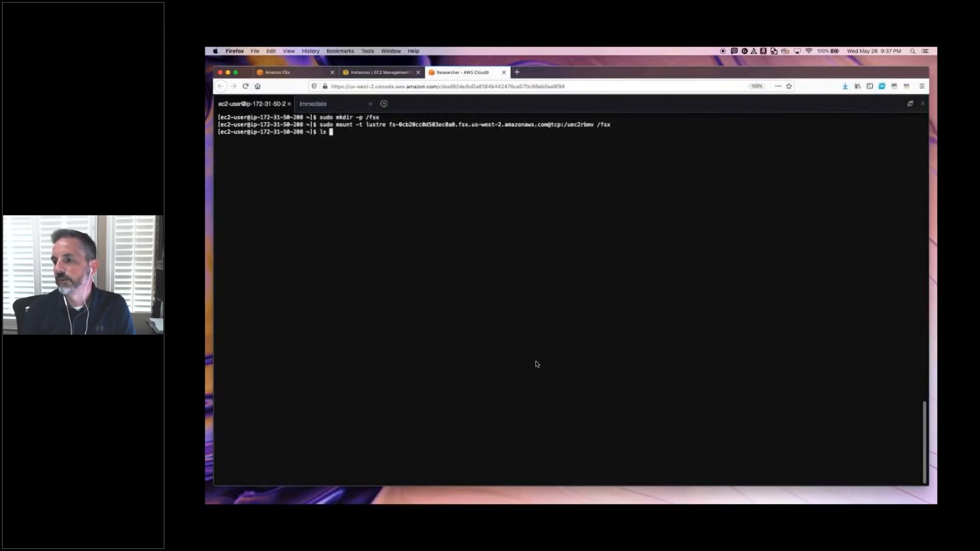
type("-lh")
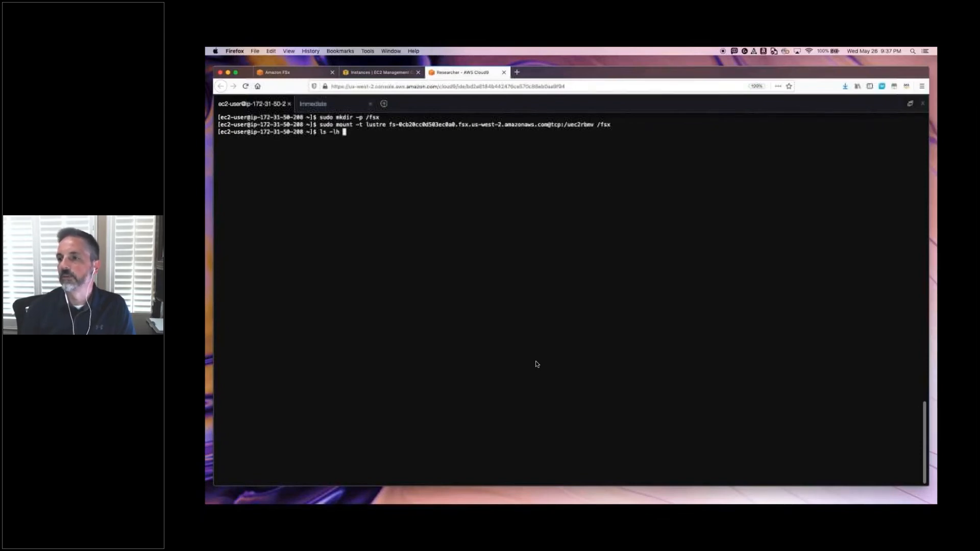
type("/fsx")
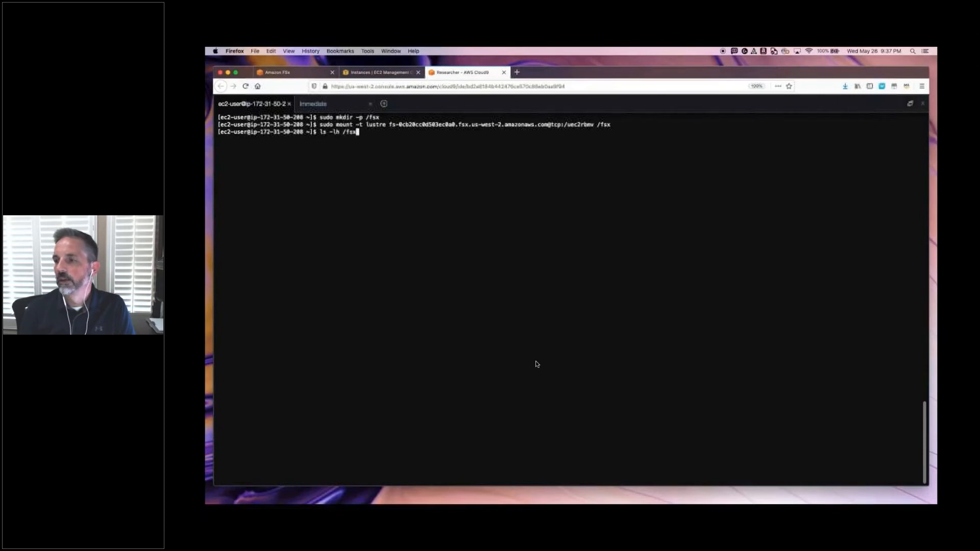
key("Return")
type("ls -lh /fsx/hg38/v0/GRCh38.primary_assembly.genome.fa")
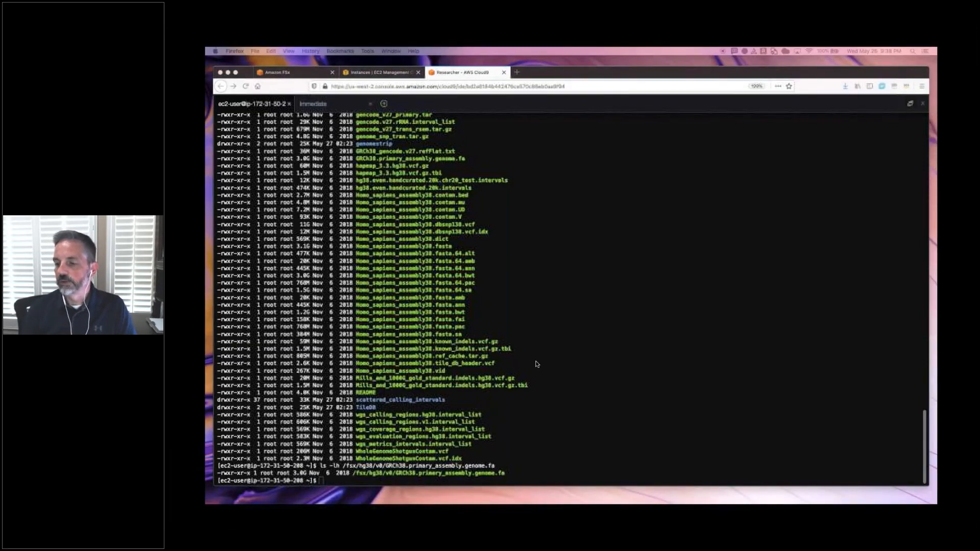
Step: Time cat of GRCh38.primary_assembly.genome.fa into /dev/shm/fsx (32.8 s)
type("time cat /fsx/hg38/v0/GRCh38.primary_assembly.genome.fa  > /dev/shm/fsx")
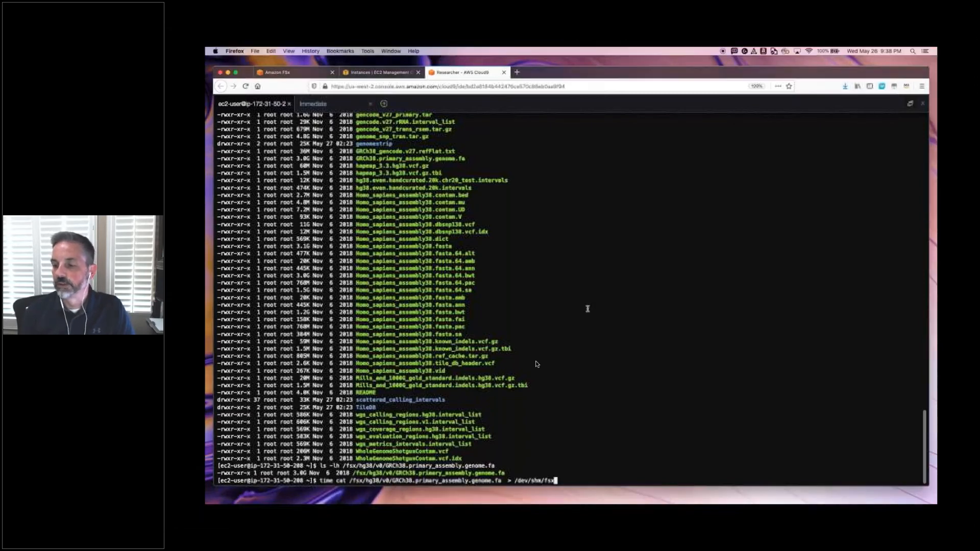
key("Return")
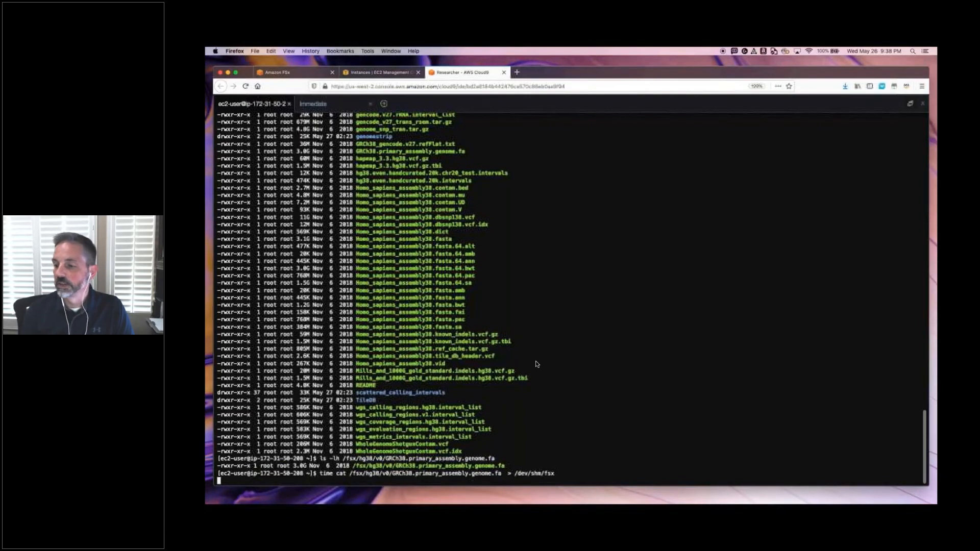
mouse_move(567, 314)
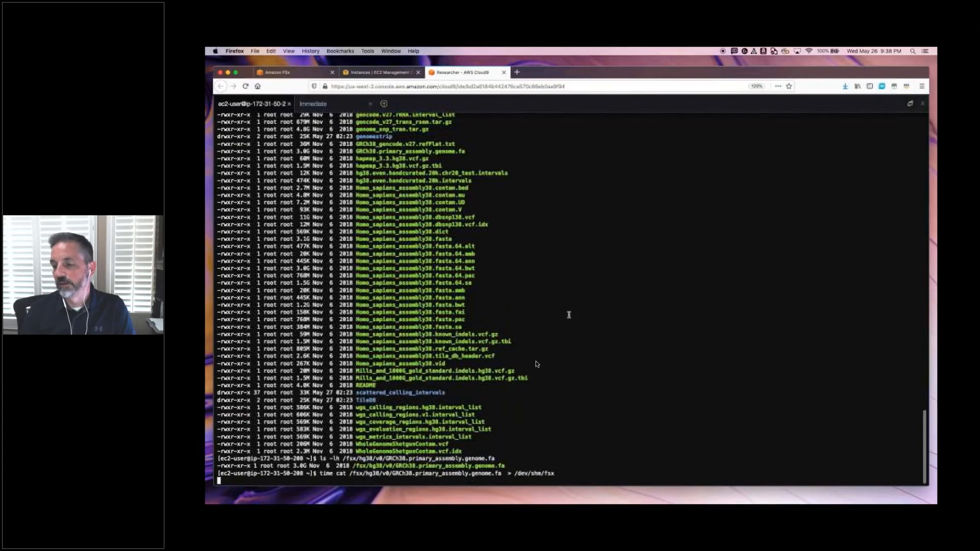
mouse_move(514, 348)
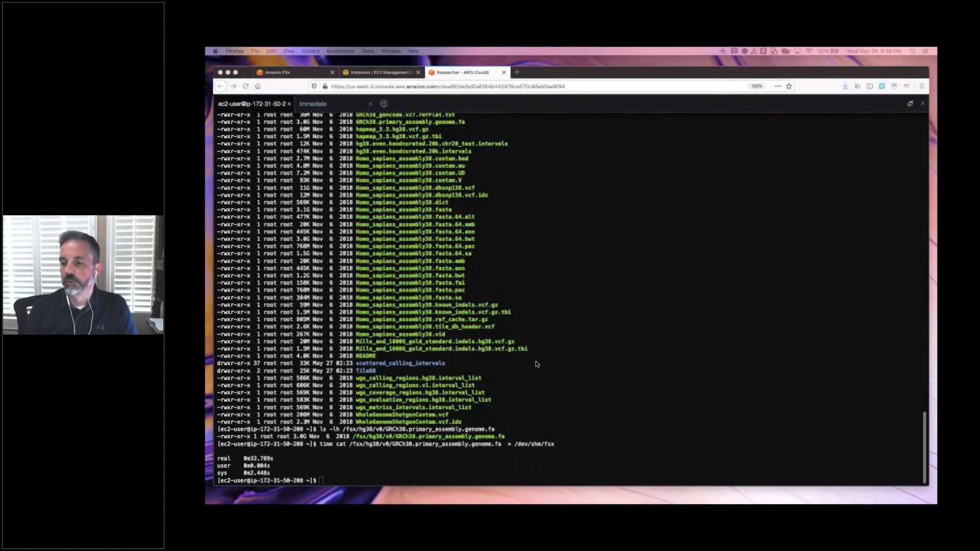
Step: Drop the page cache via /proc/sys/vm/drop_caches and rerun the timed copy (5.3 s)
type("sudo bash -c 'echo 3 > /proc/sys/vm/drop_caches'")
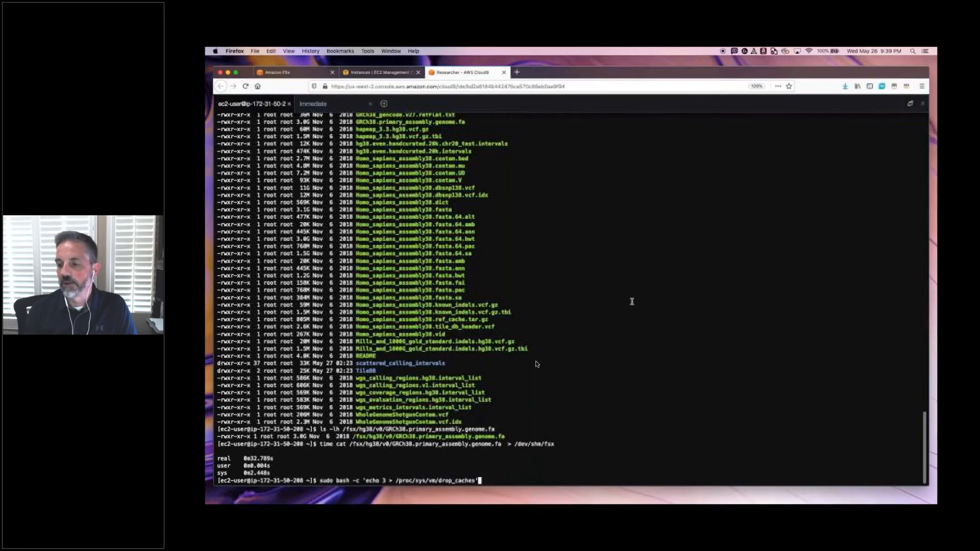
key("Return")
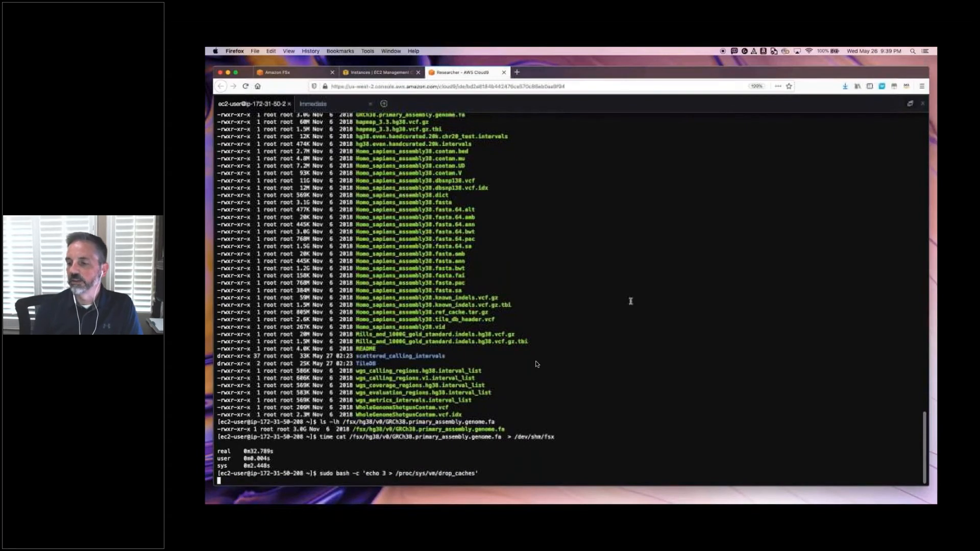
key("Return")
type("time cat /fsx/hg38/v0/GRCh38.primary_assembly.genome.fa  > /dev/shm/fsx")
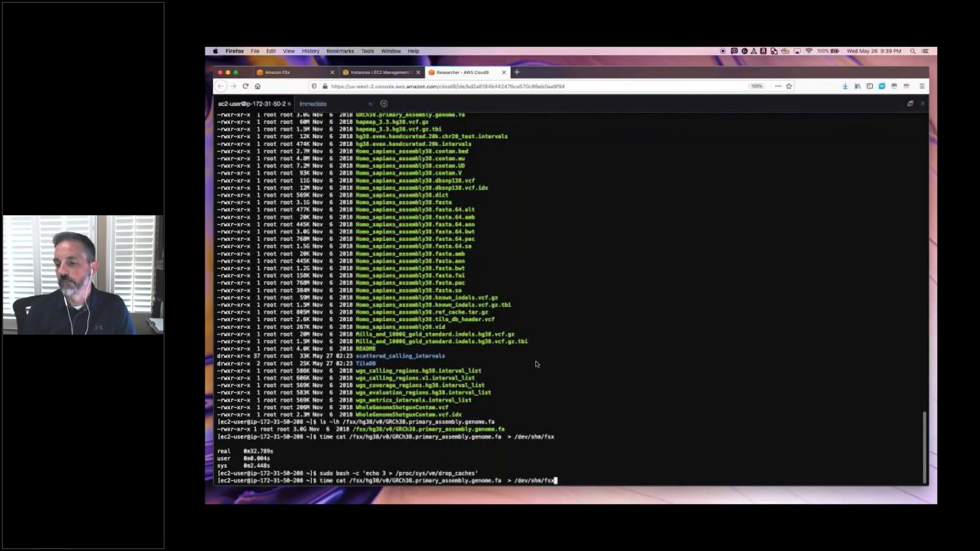
key("Return")
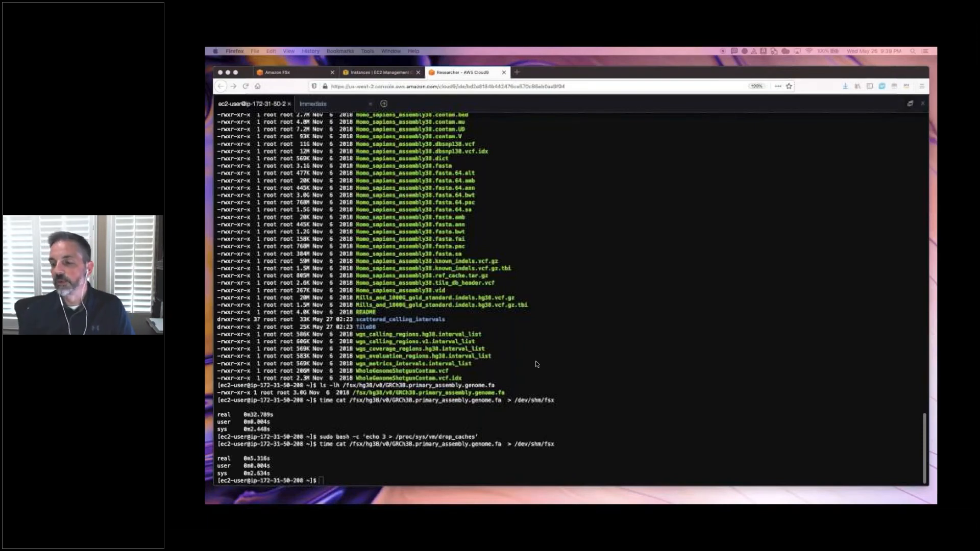
Step: Run lfs hsm_state on the GRCh38 FASTA in /fsx, reporting exists and archived
type("lfs hsm_state /fsx/hg38/v0/GRCh38.primary_assembly.genome.fa")
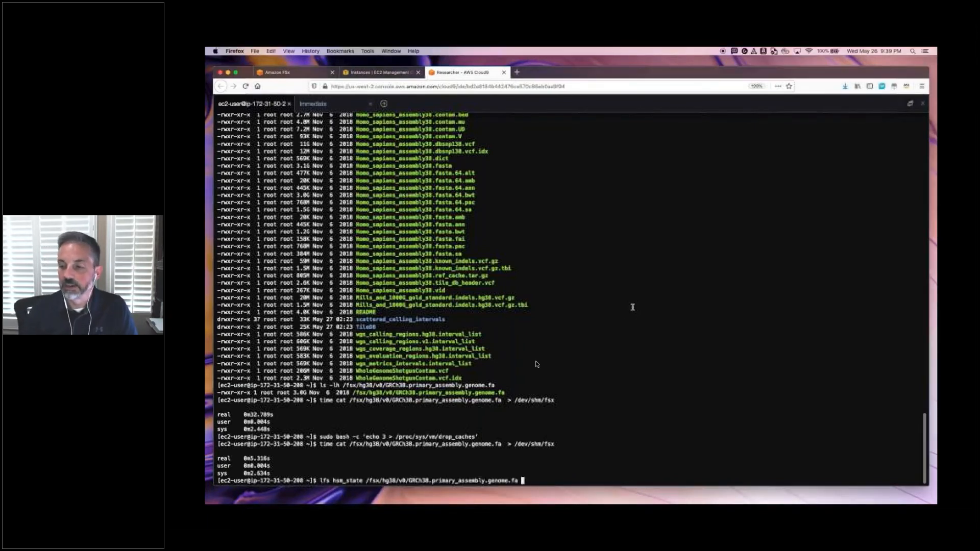
key("Return")
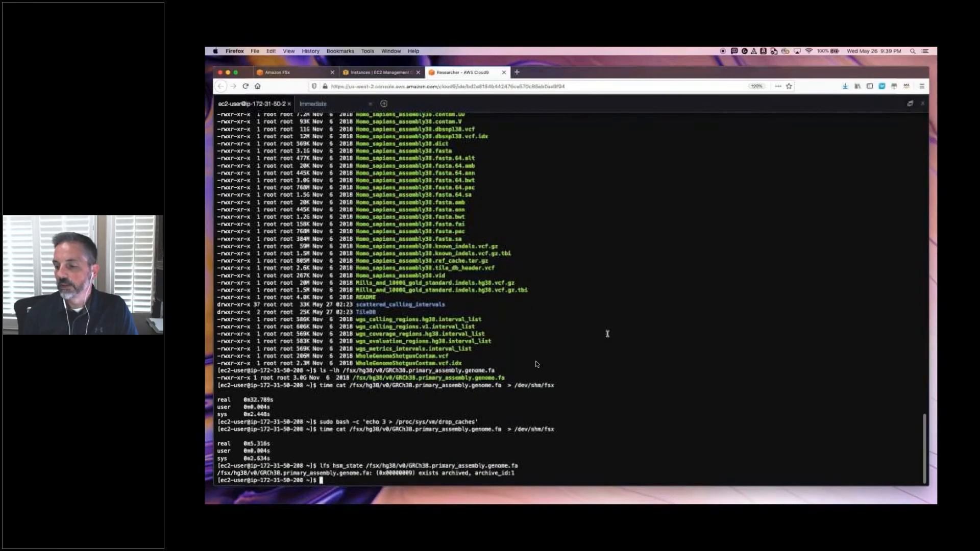
mouse_move(535, 364)
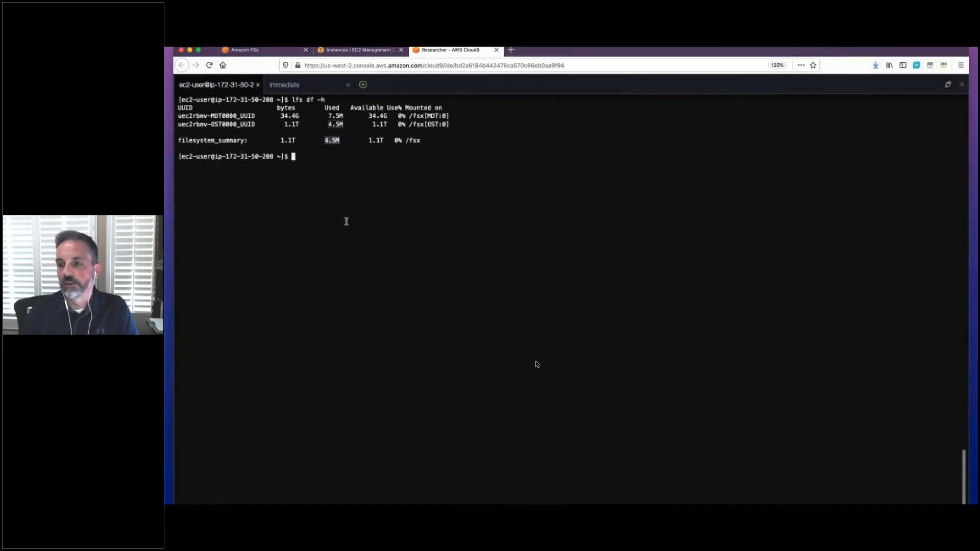
Step: Restore the GRCh38 genome FASTA via lfs hsm_restore and confirm /fsx usage grows from 4.5M to 2.9G
type("sudo lfs hsm_restore /fsx/hg38/v0/GRCh38.primary_assembly.genome.fa")
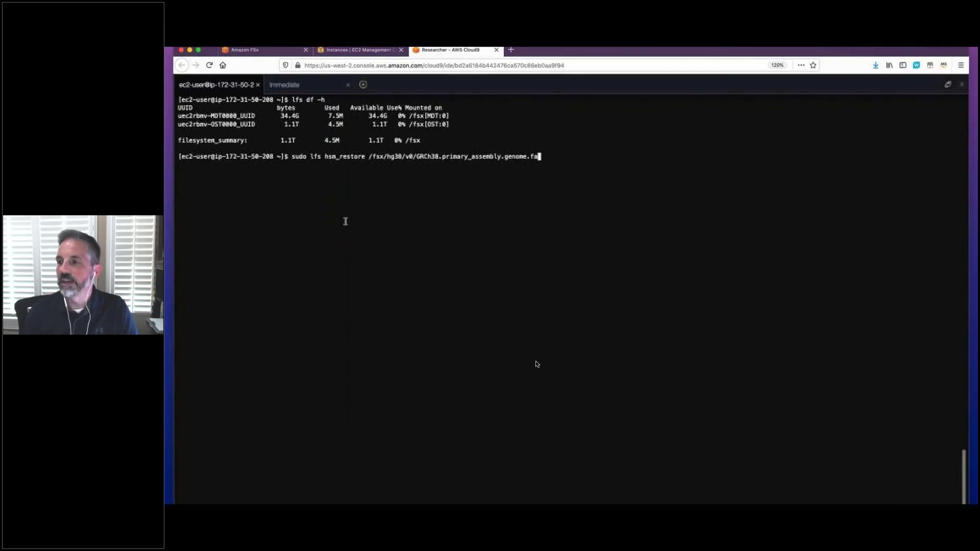
key("Return")
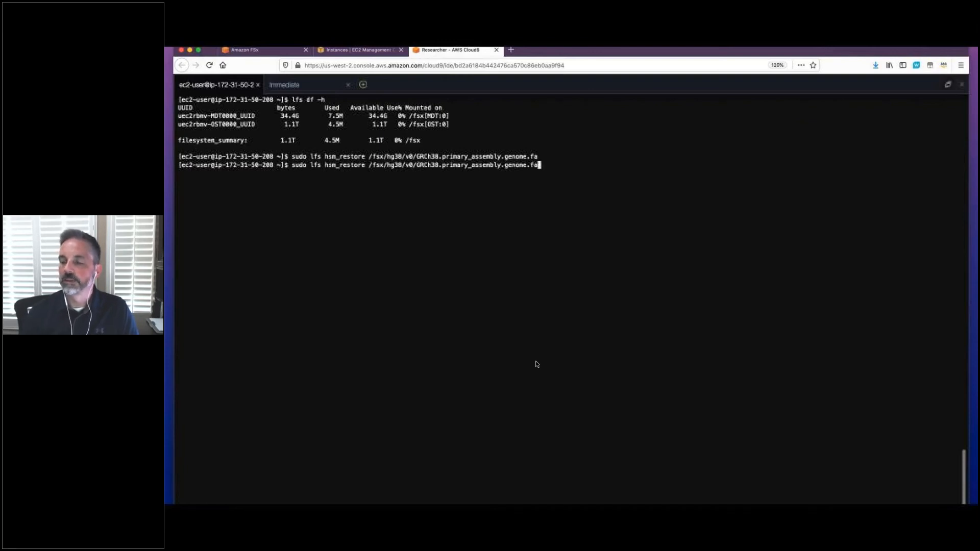
key("Return")
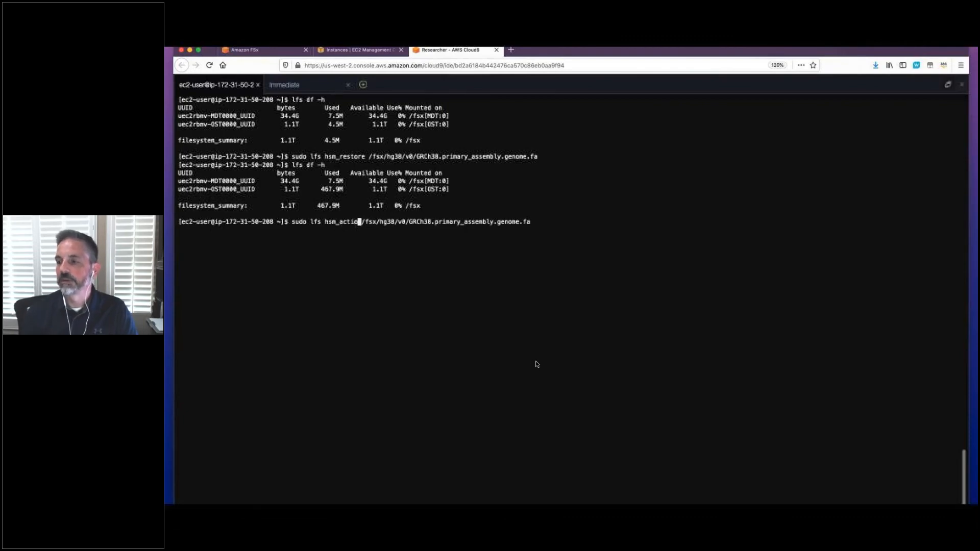
key("Return")
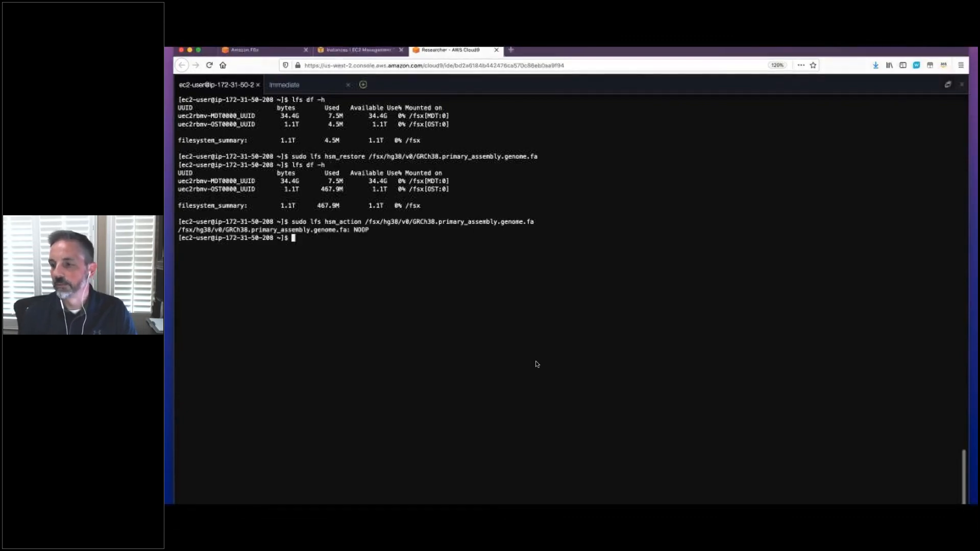
key("Return")
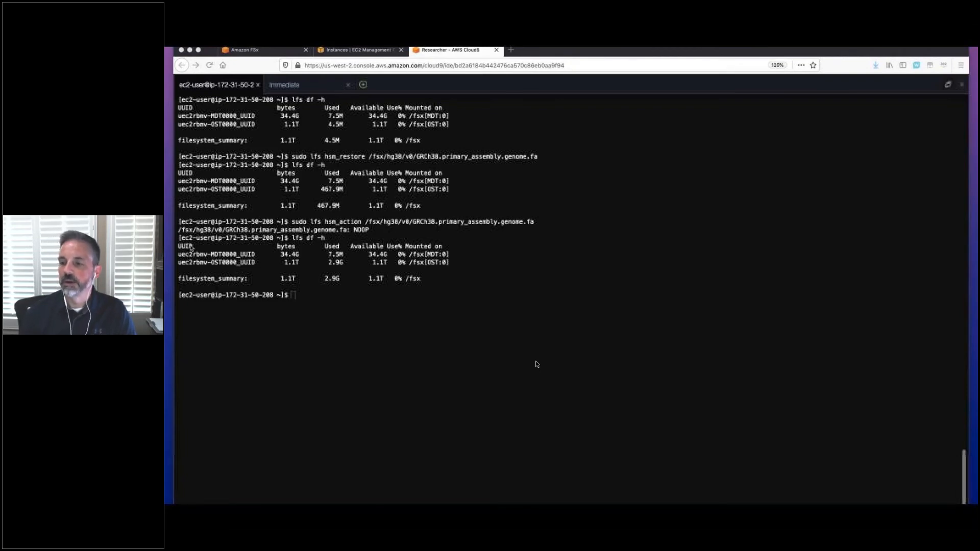
Step: Time reading the restored genome file into /dev/shm/fsx with cat
type("time cat /fsx/hg38/v0/GRCh38.primary_assembly.genome.fa  > /dev/shm/fsx")
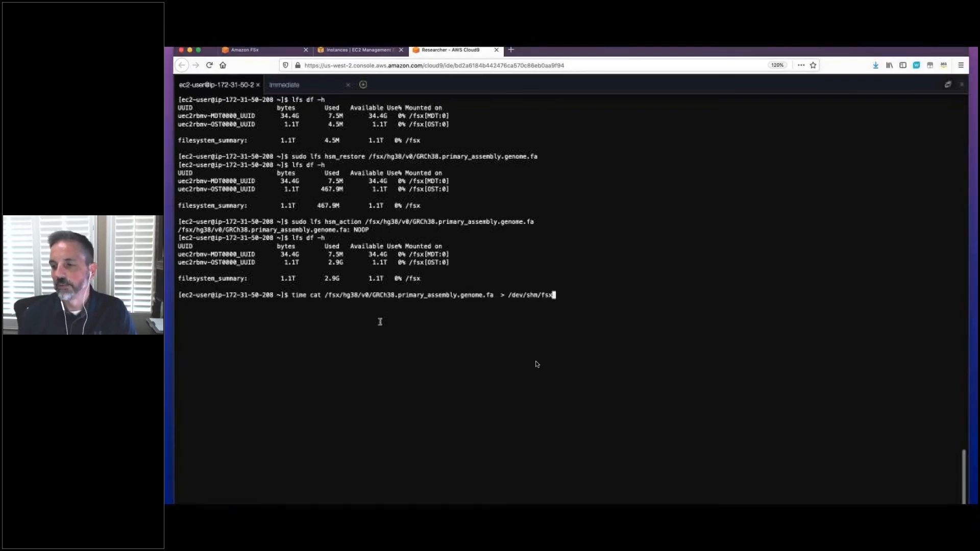
key("Return")
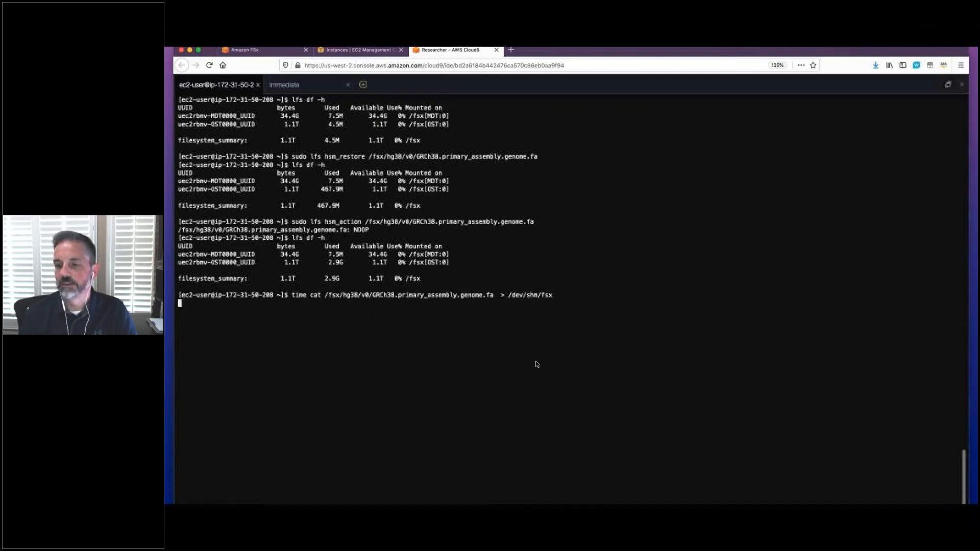